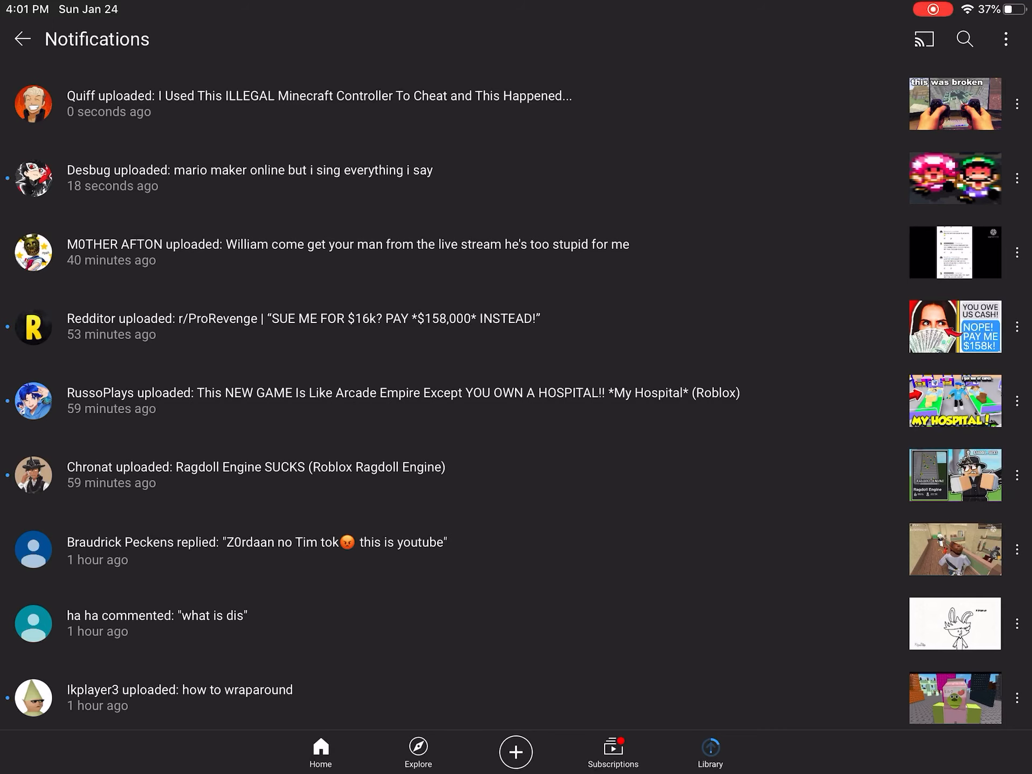
{"action": "scroll", "scroll_direction": "up", "scroll_amount": 3}
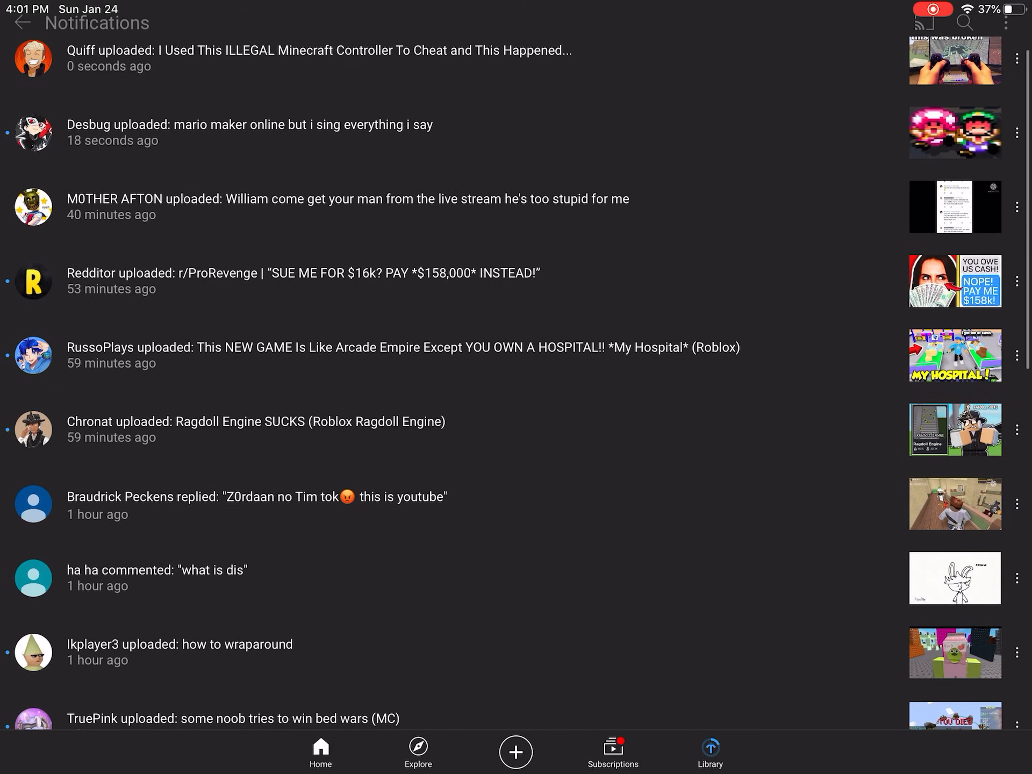
{"action": "scroll", "scroll_direction": "down", "scroll_amount": 3}
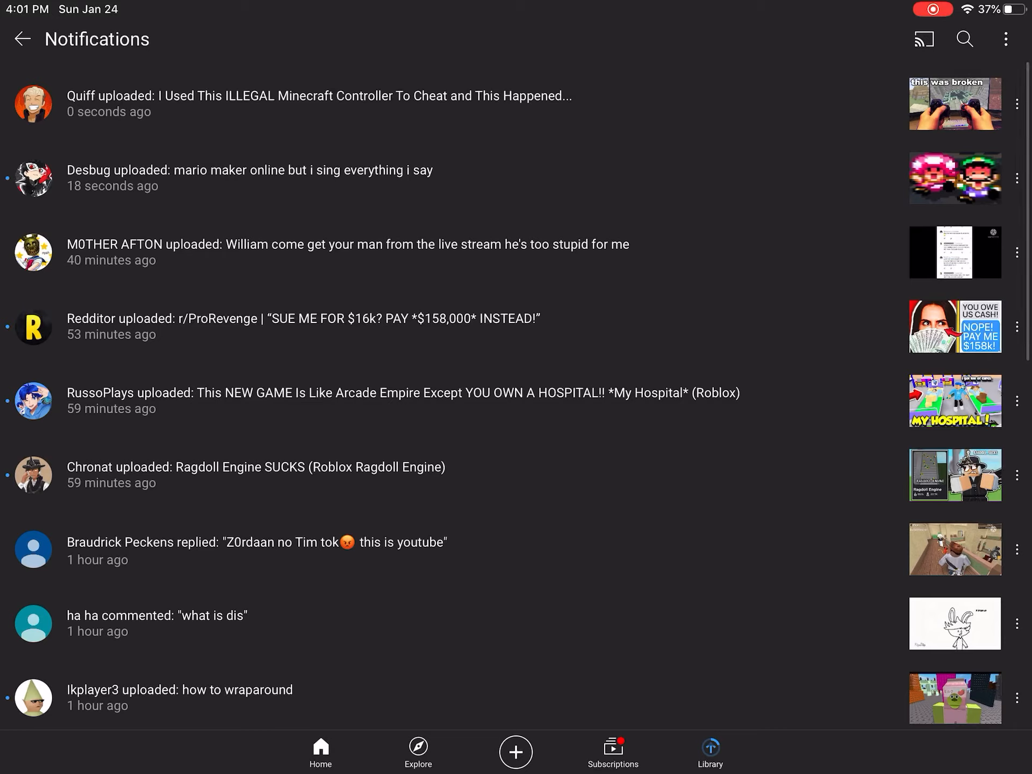